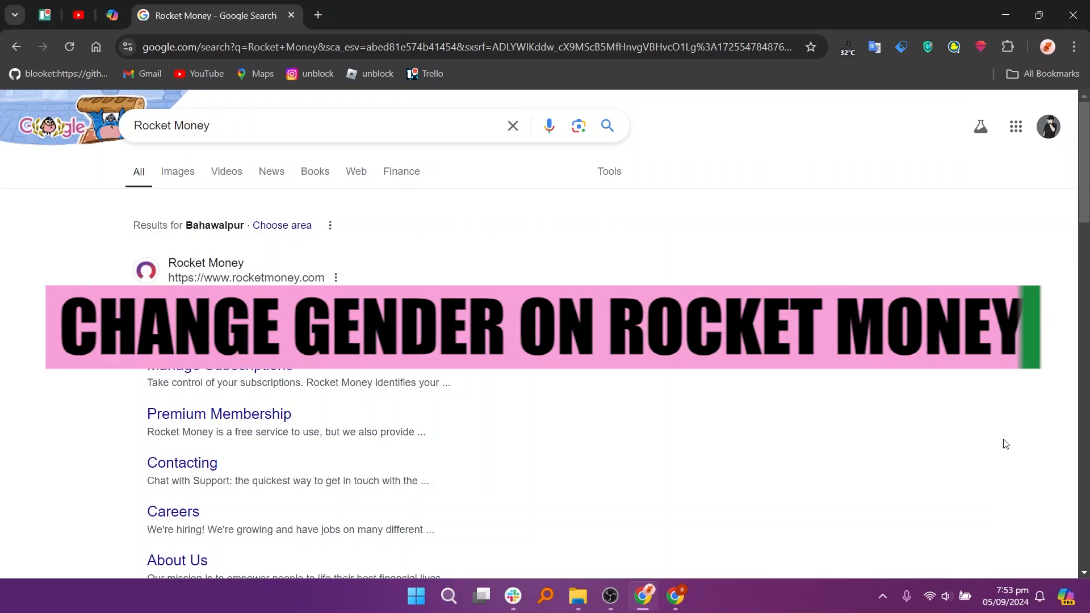
Reach the Chat with Support section of the Contacting Rocket Money article.
left_click(182, 463)
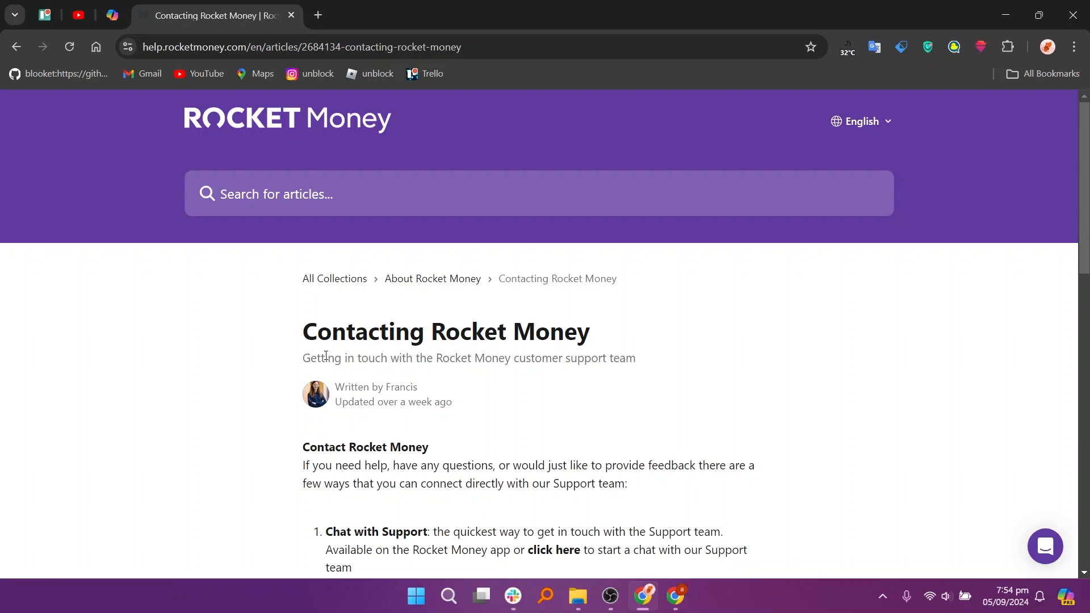
mouse_move(644, 431)
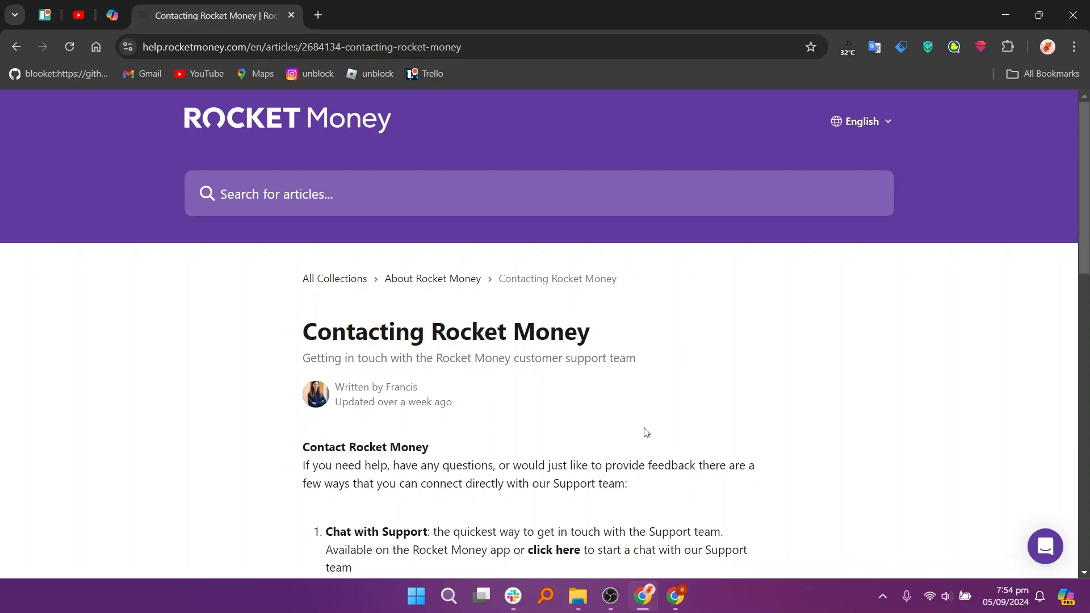
scroll("down", 3)
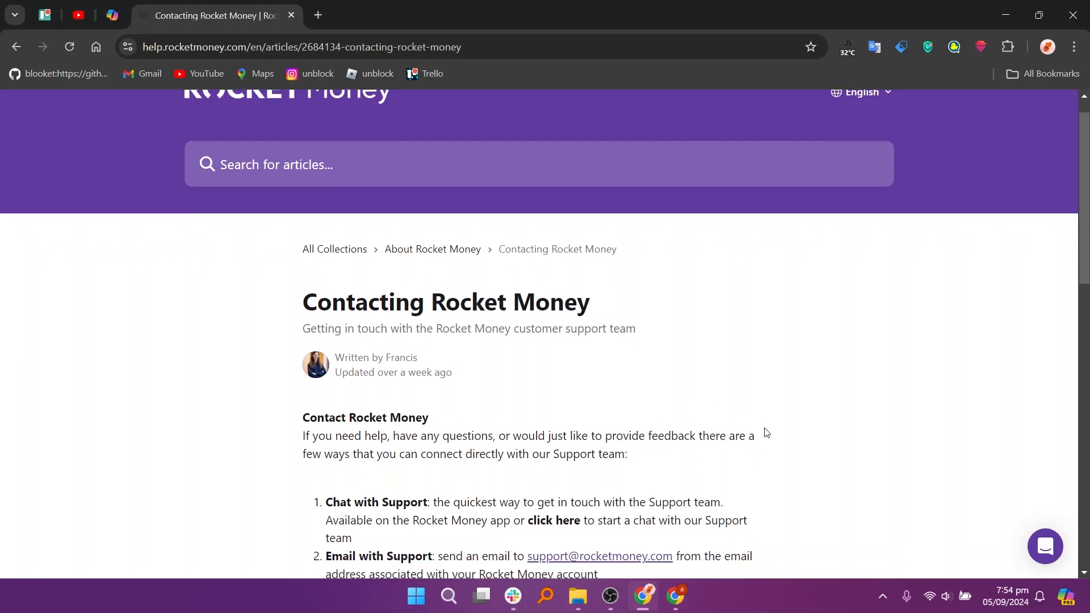
scroll("down", 3)
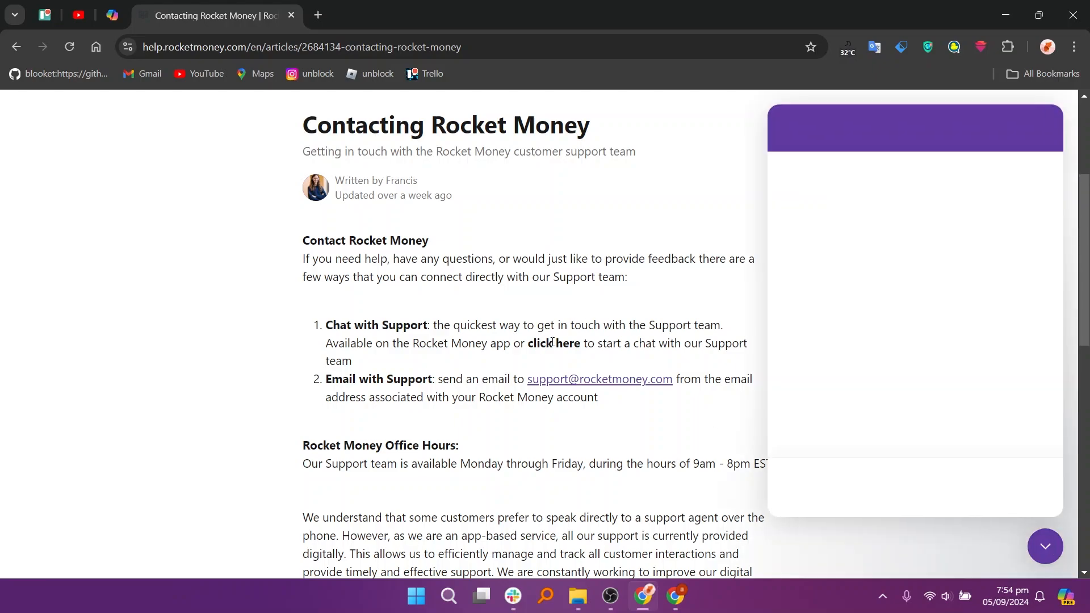
mouse_move(965, 345)
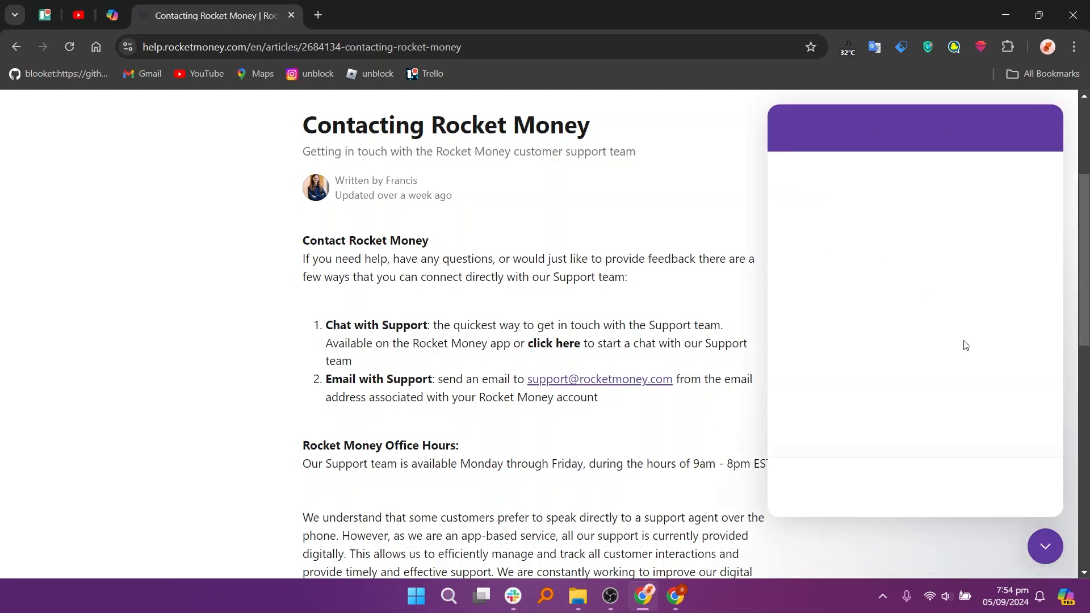
mouse_move(906, 409)
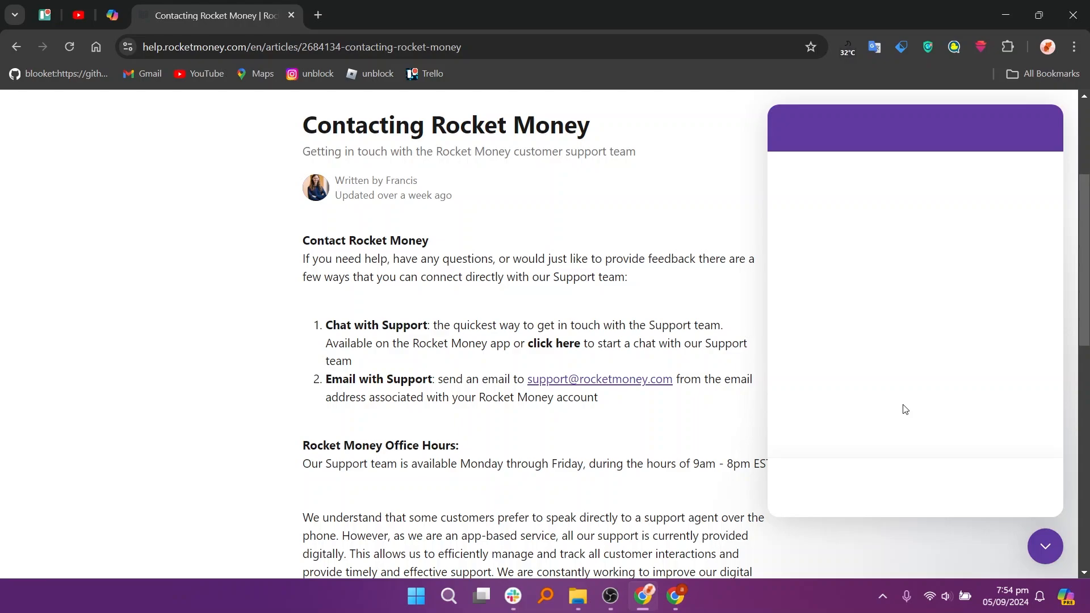
mouse_move(1050, 535)
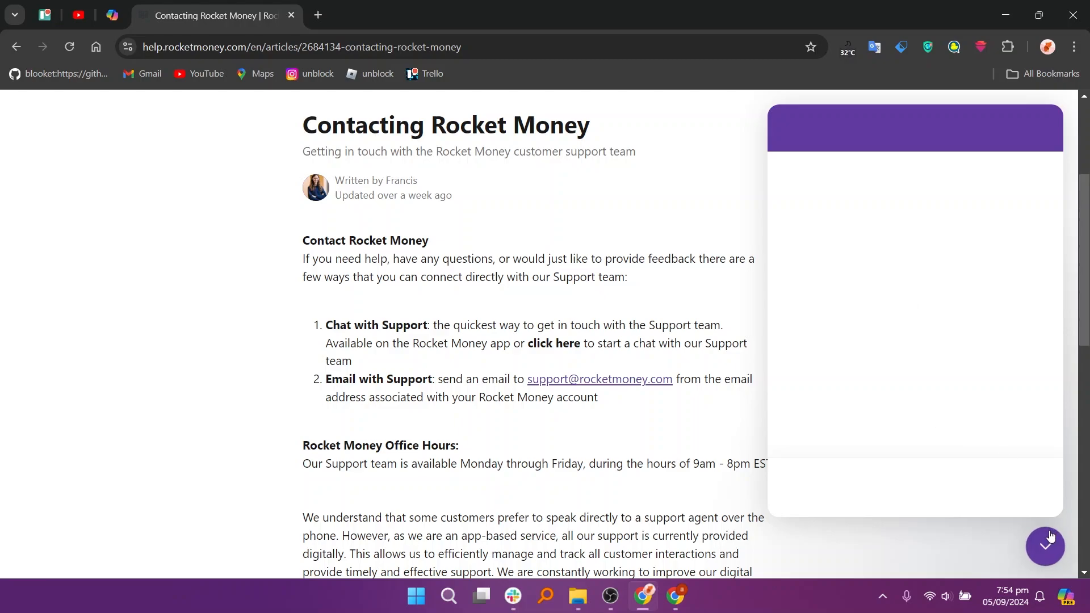
mouse_move(620, 373)
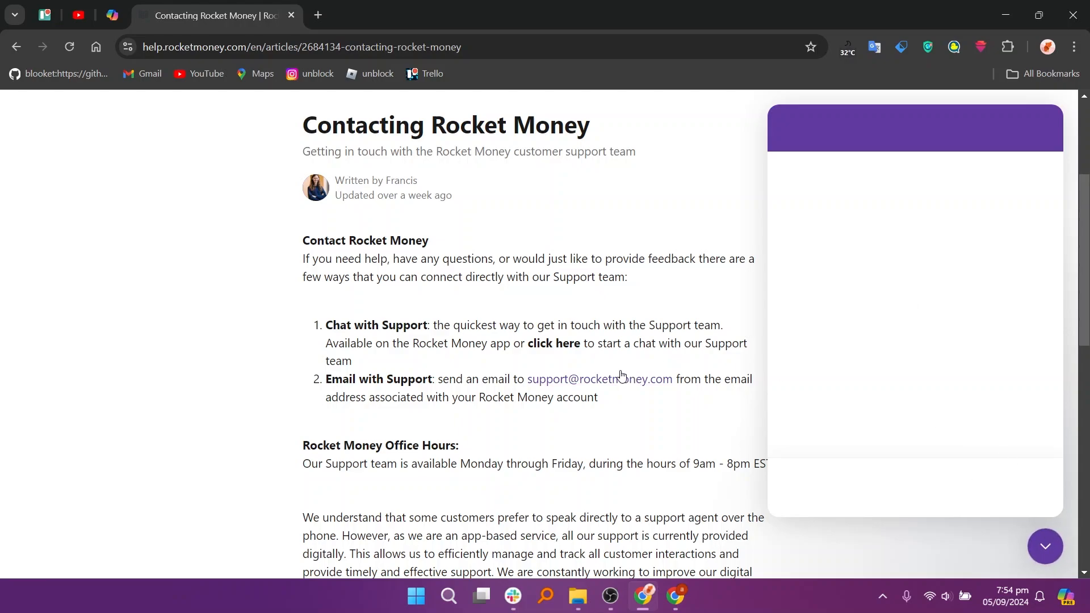
mouse_move(868, 467)
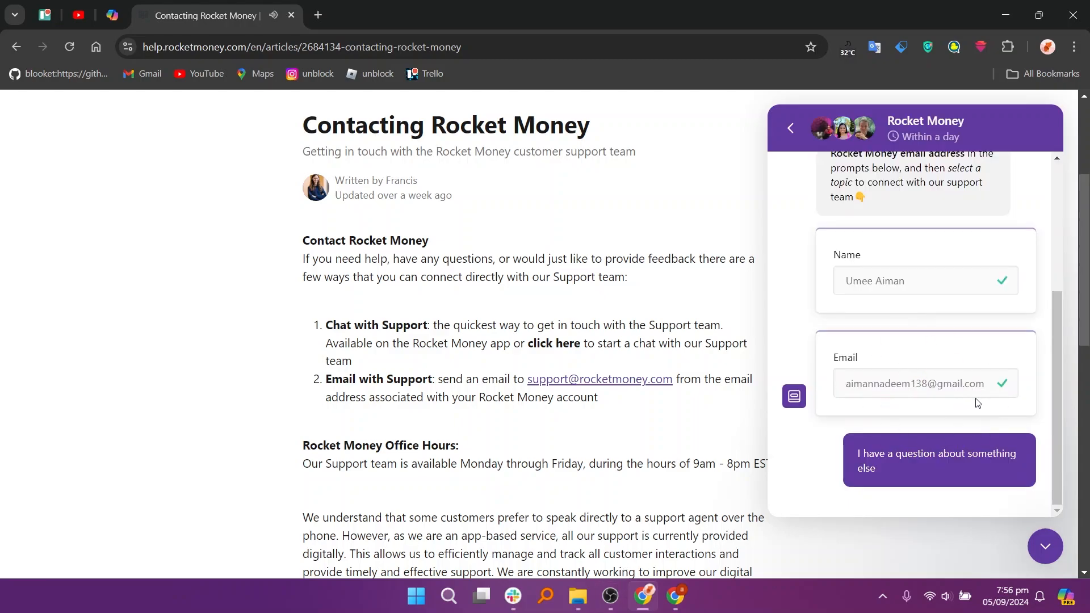
Choose the 'Access, manage, or delete my Rocket Money account' topic in the support chat.
left_click(939, 461)
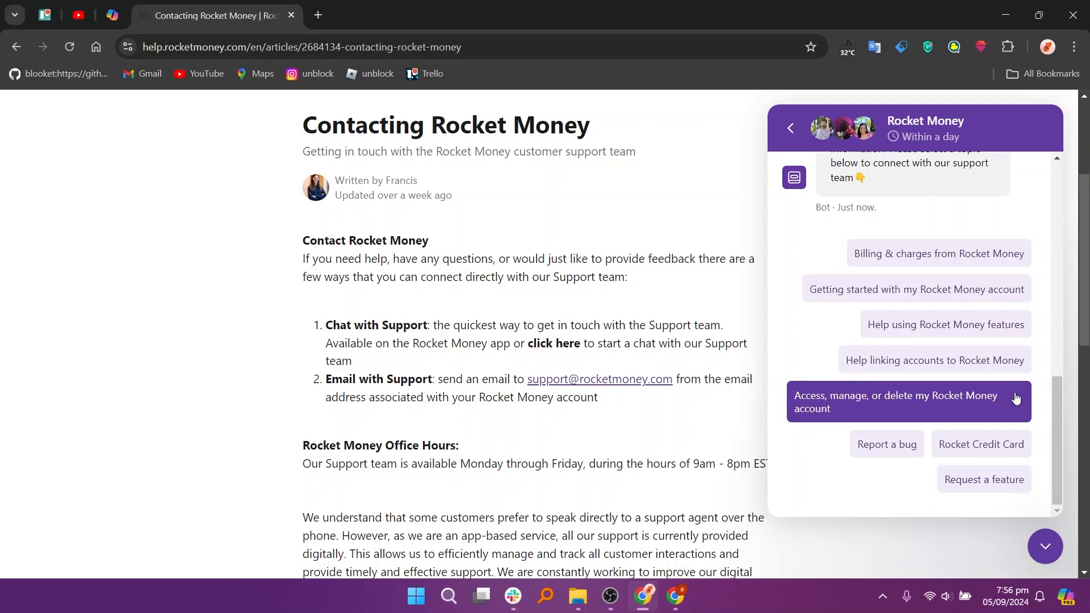
mouse_move(994, 401)
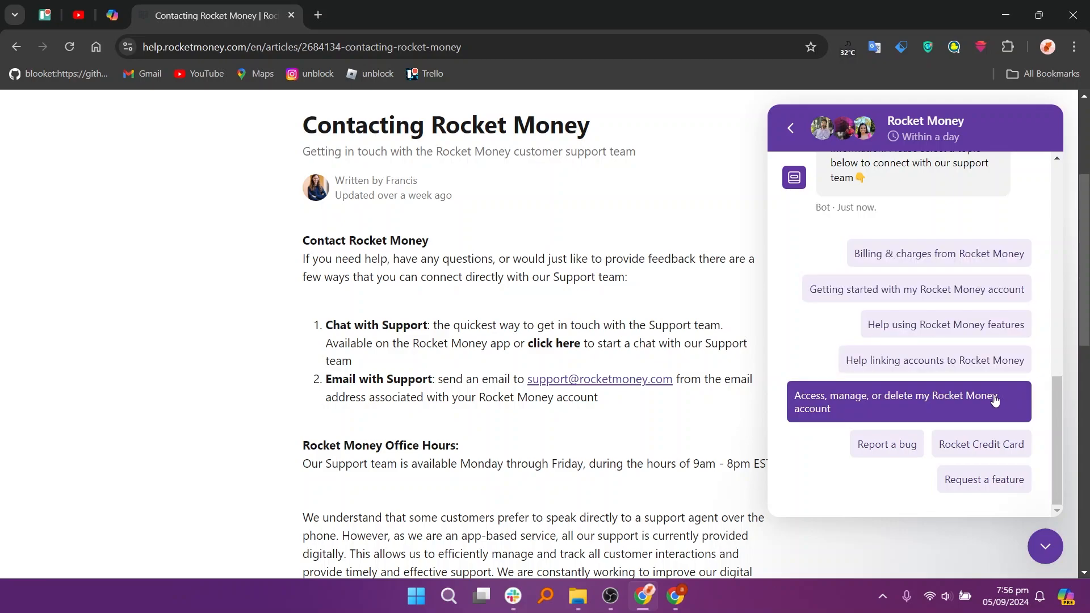